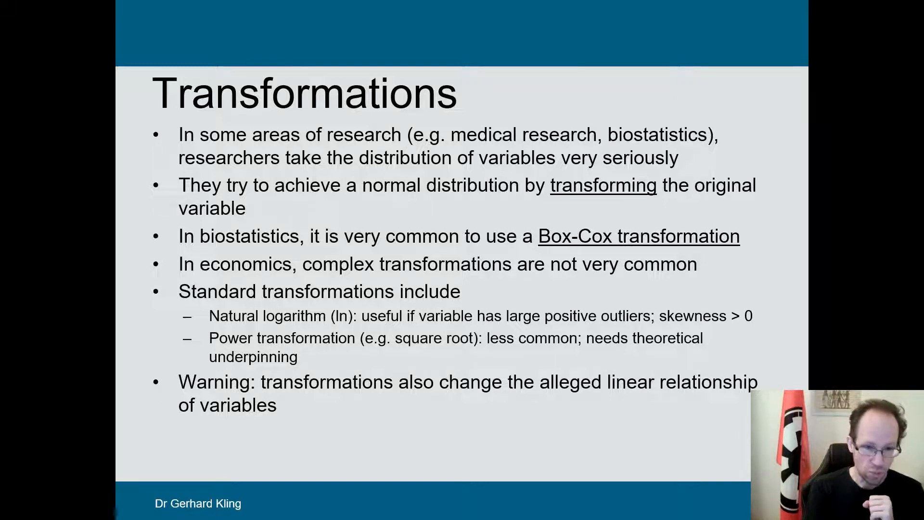
# Step: Exit the PowerPoint slideshow so the Stata do-file can come back to the front
pyautogui.press('Escape')
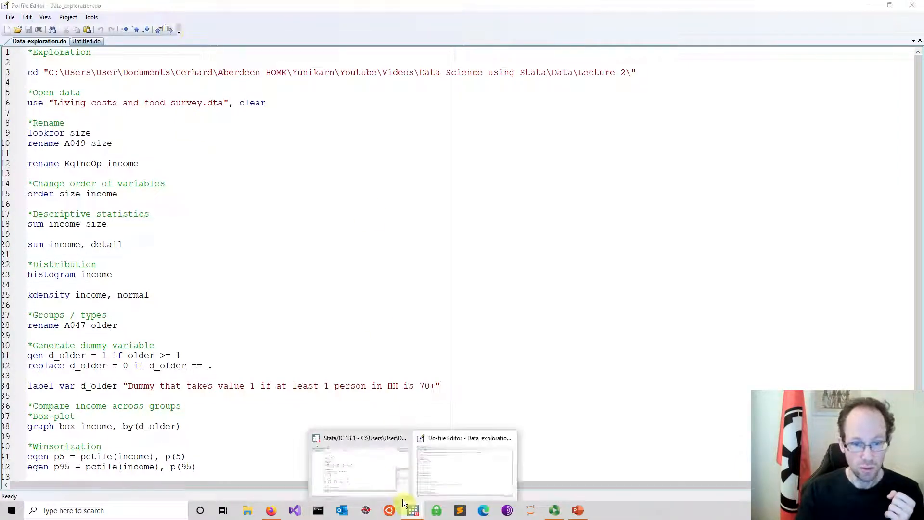
# Step: Switch to the Stata results window and scroll through the do-file's output
pyautogui.click(359, 469)
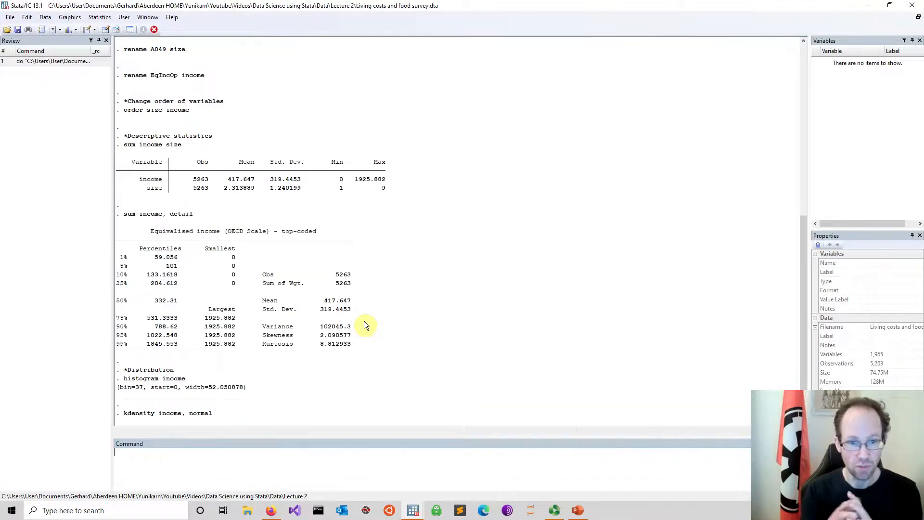
pyautogui.scroll(-3)
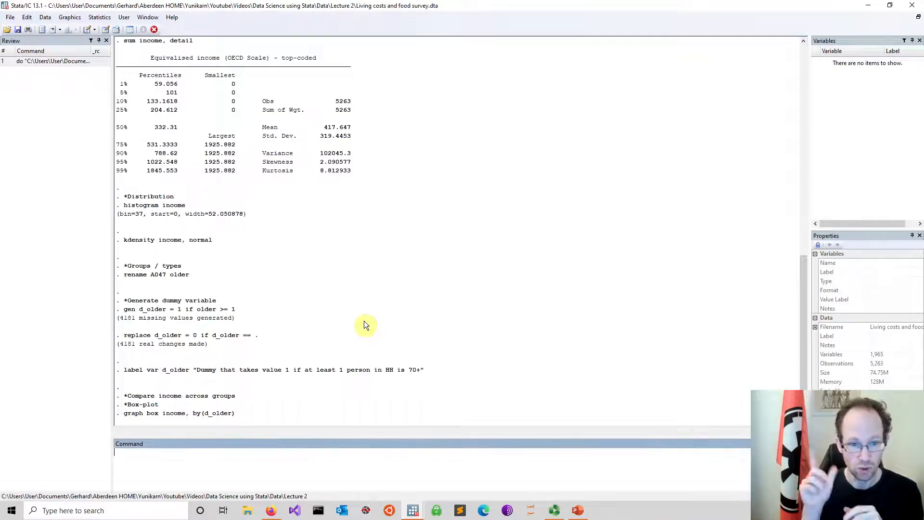
pyautogui.scroll(-3)
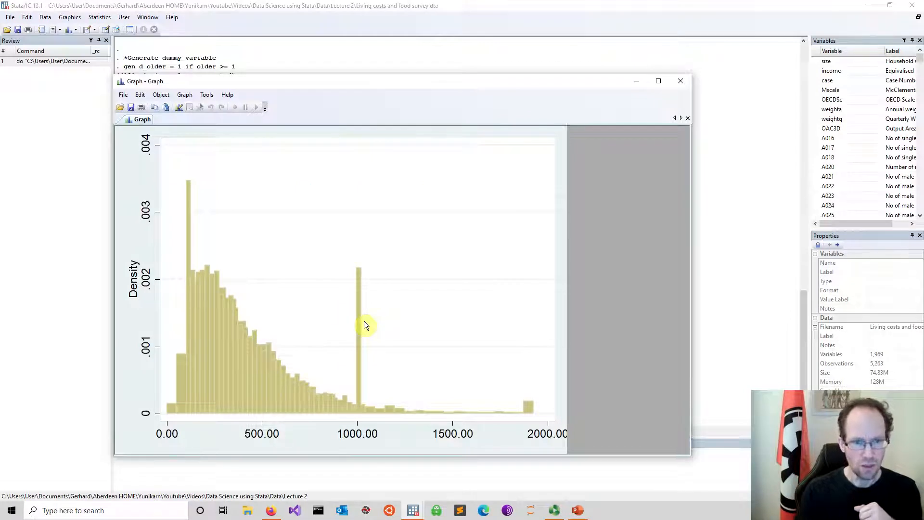
pyautogui.moveTo(208, 319)
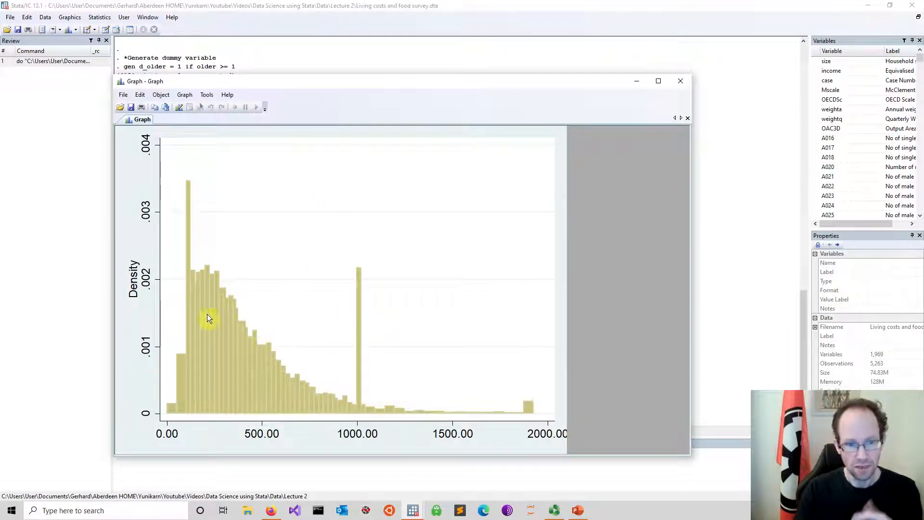
pyautogui.moveTo(403, 412)
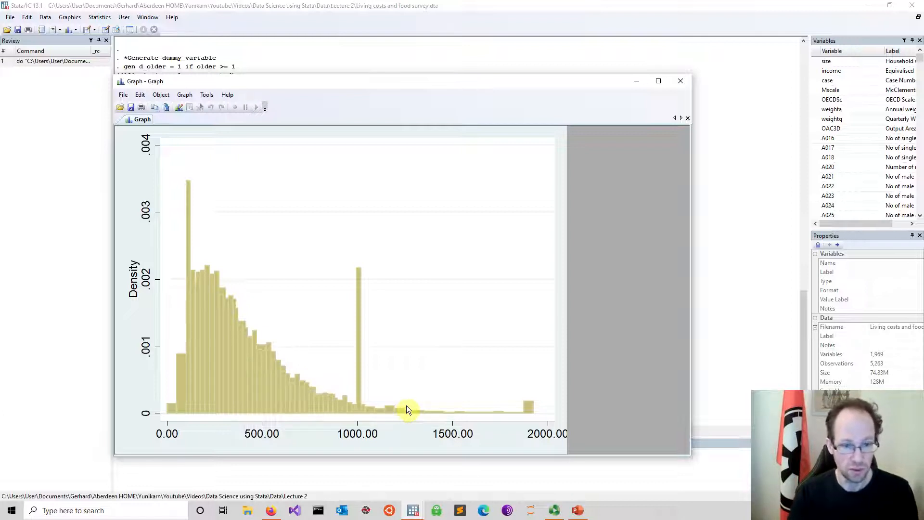
pyautogui.moveTo(400, 413)
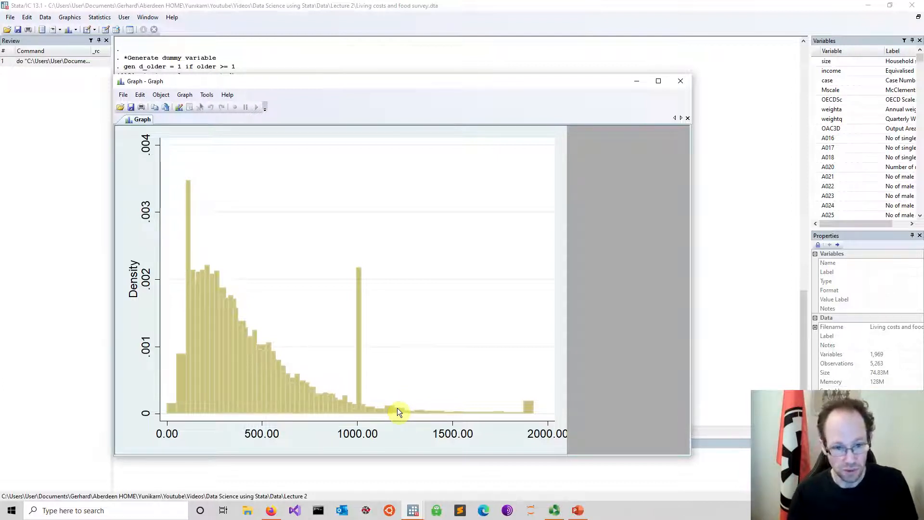
# Step: Close the income histogram Graph window and return to the Data_exploration do-file
pyautogui.click(681, 81)
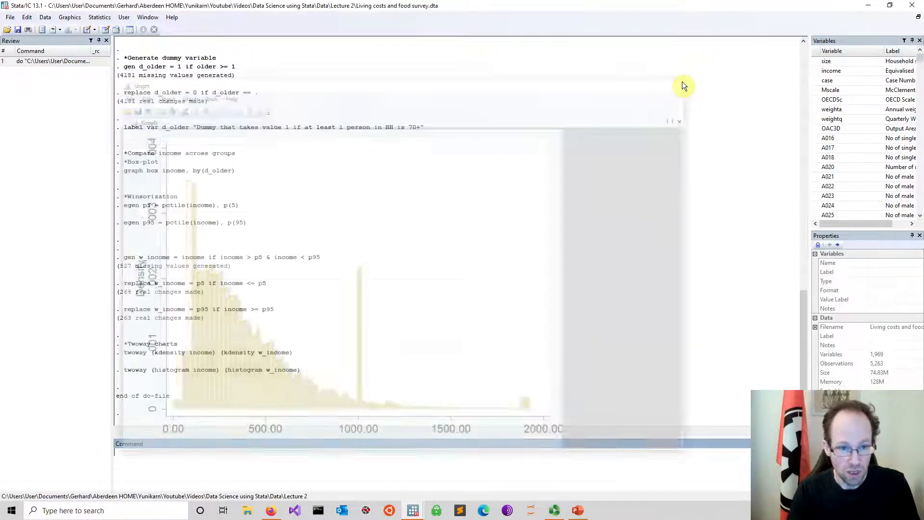
pyautogui.click(679, 121)
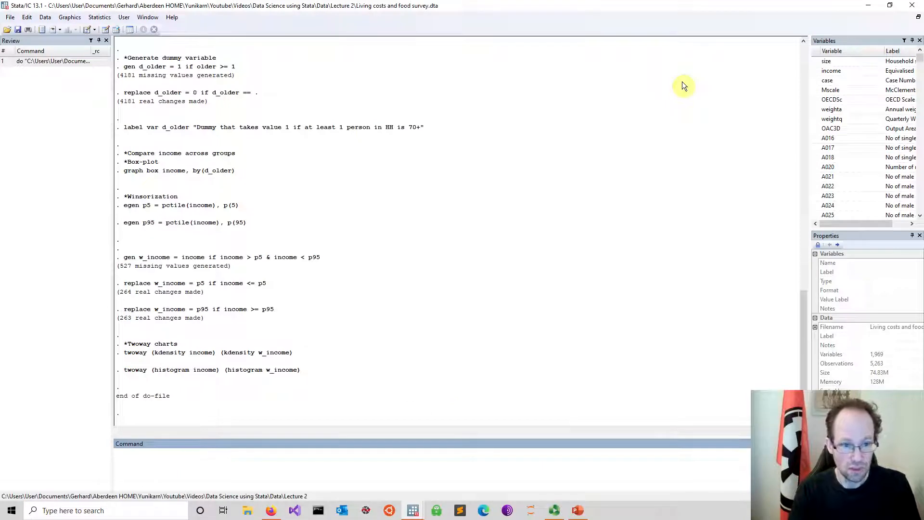
pyautogui.moveTo(493, 286)
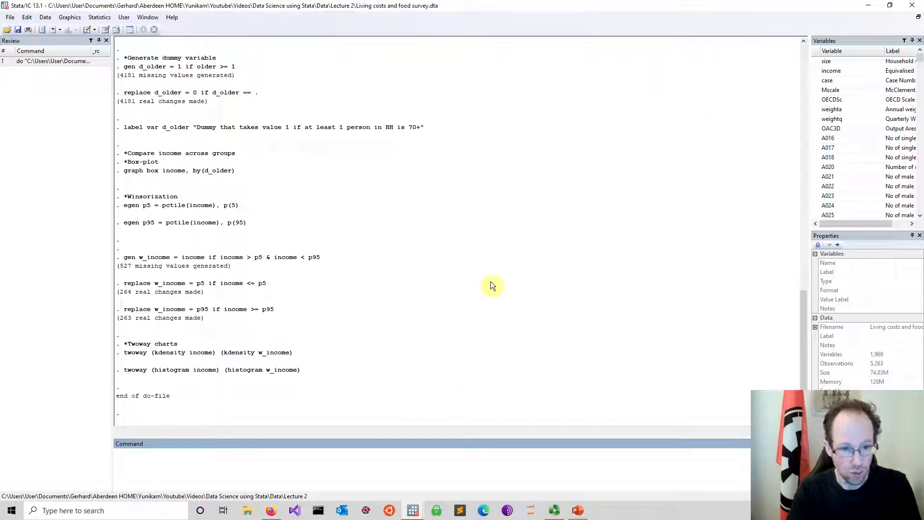
pyautogui.moveTo(413, 511)
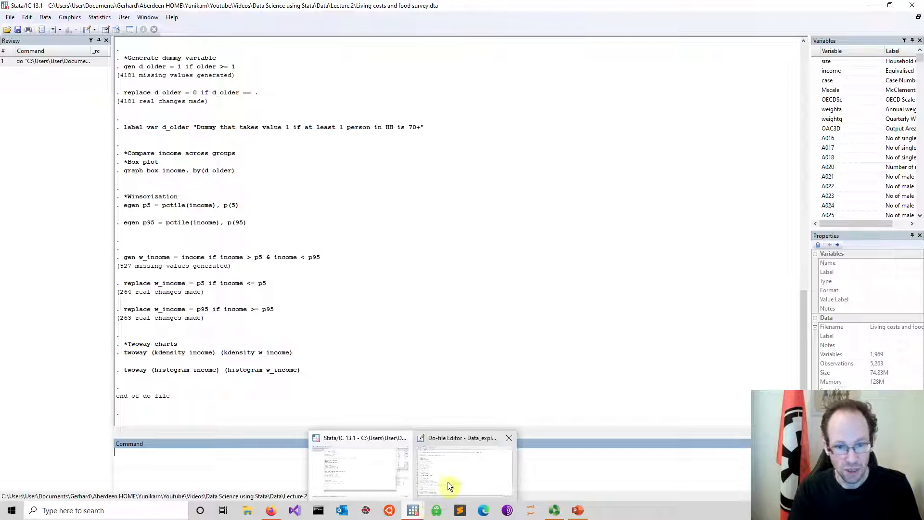
pyautogui.click(463, 466)
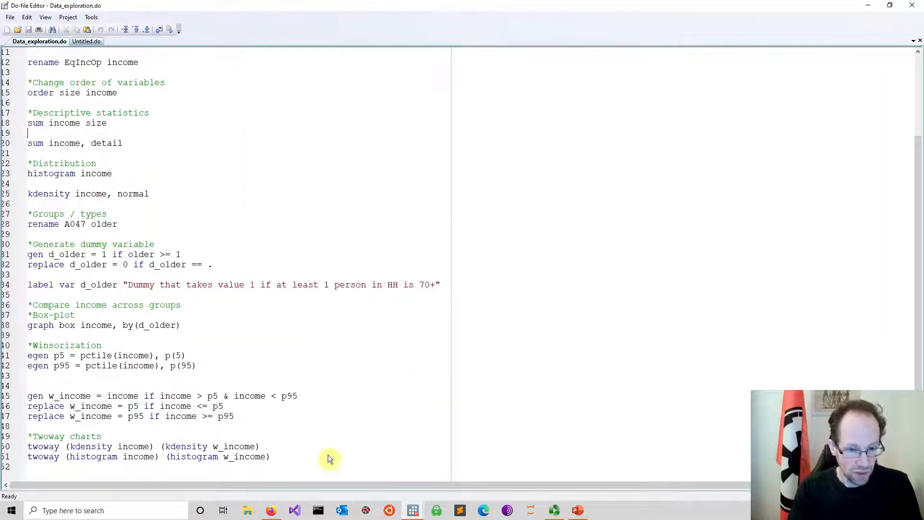
# Step: Add a *Transformations section with gen ln_income = ln(income) at the end of the do-file
pyautogui.click(270, 457)
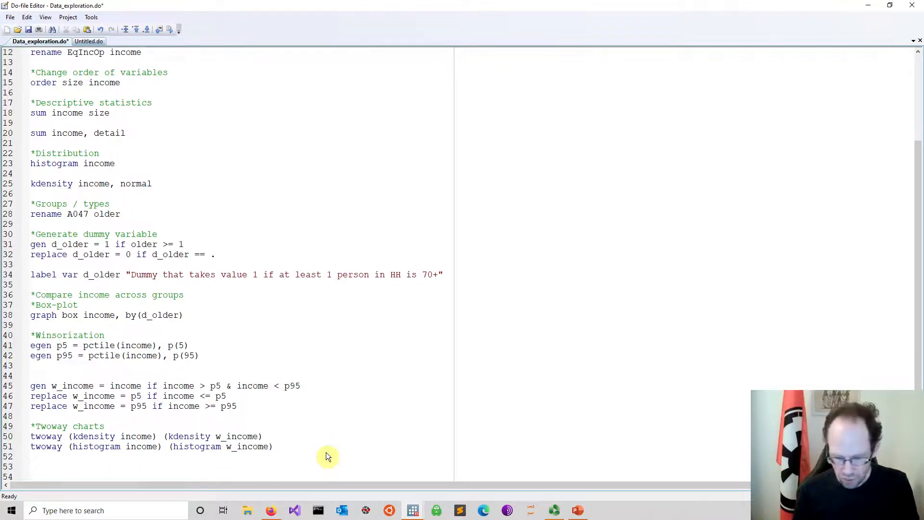
pyautogui.write('*T')
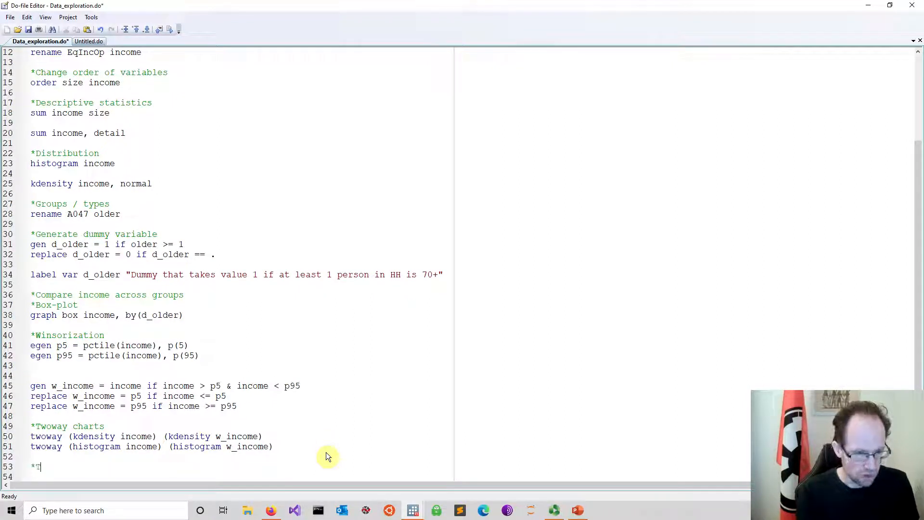
pyautogui.write('Trans')
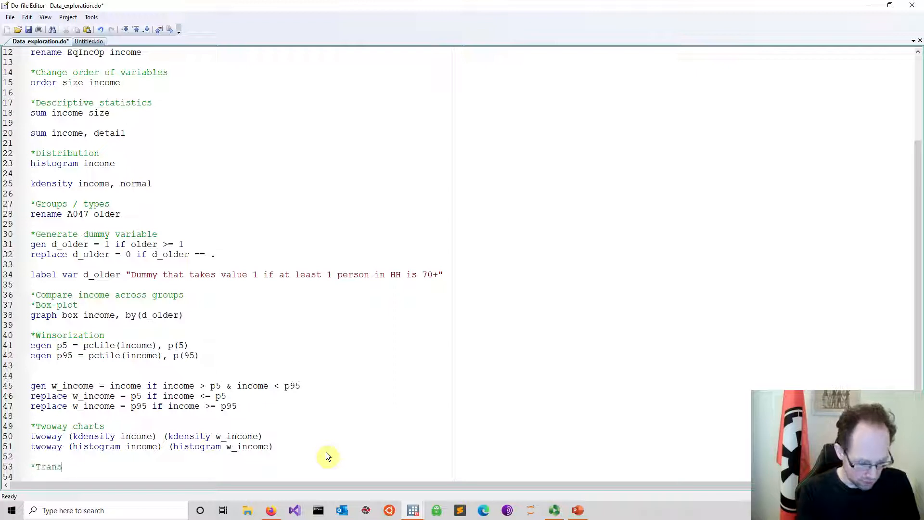
pyautogui.write('f')
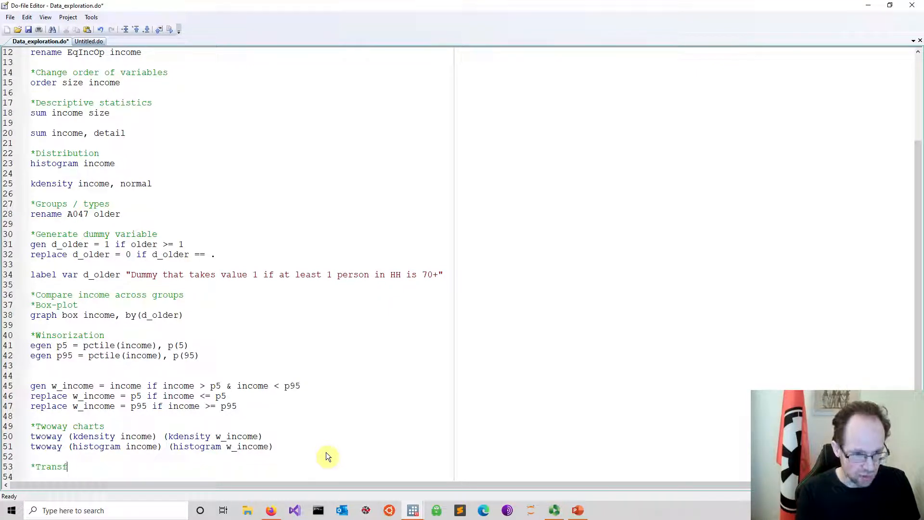
pyautogui.write('ormations')
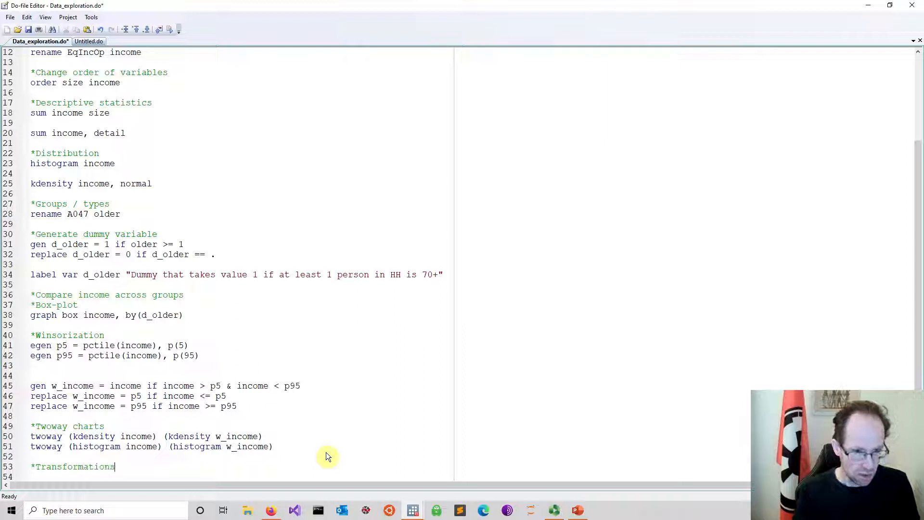
pyautogui.write('gen')
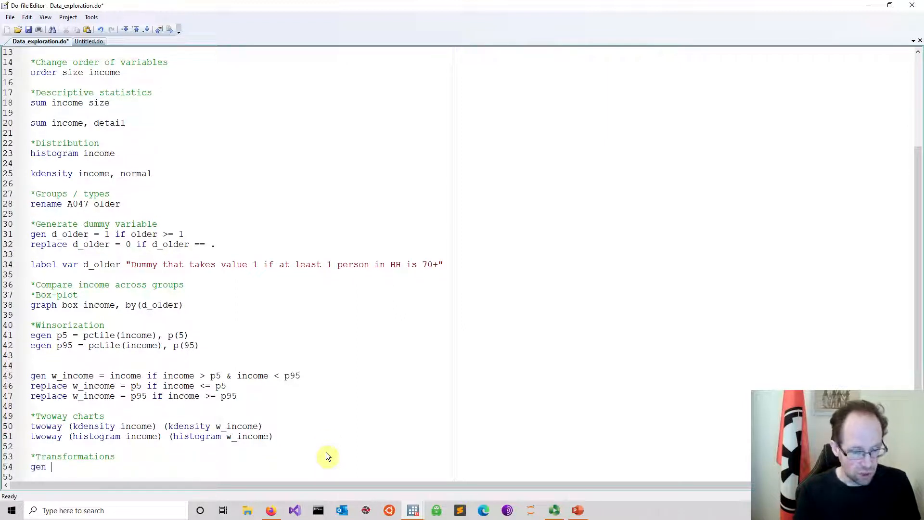
pyautogui.write('ln')
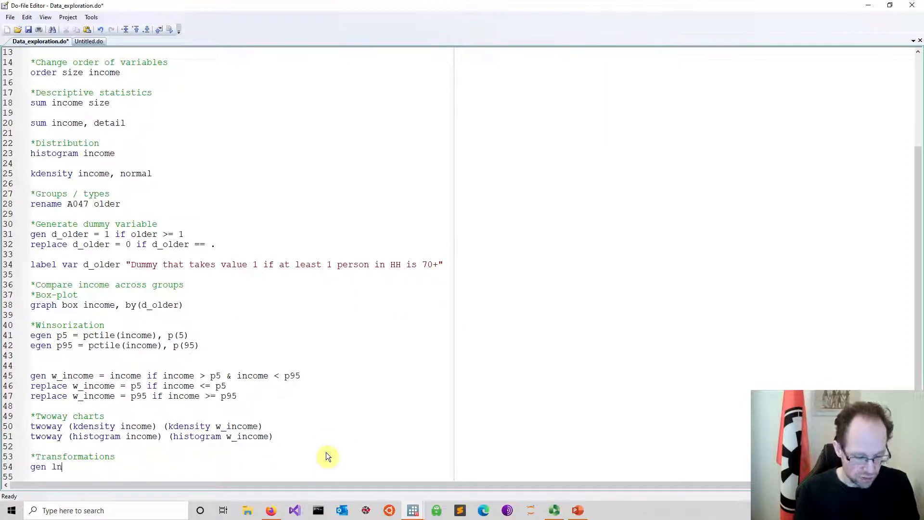
pyautogui.write('_inco')
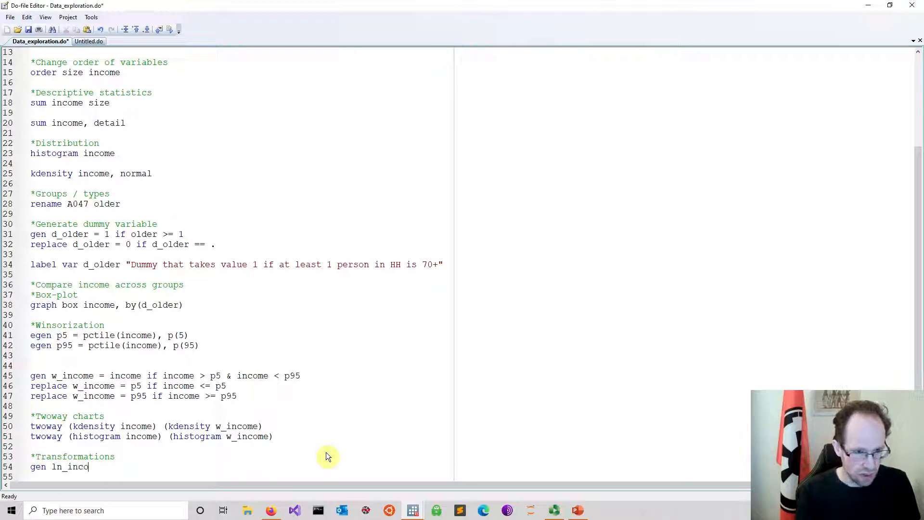
pyautogui.write('me =')
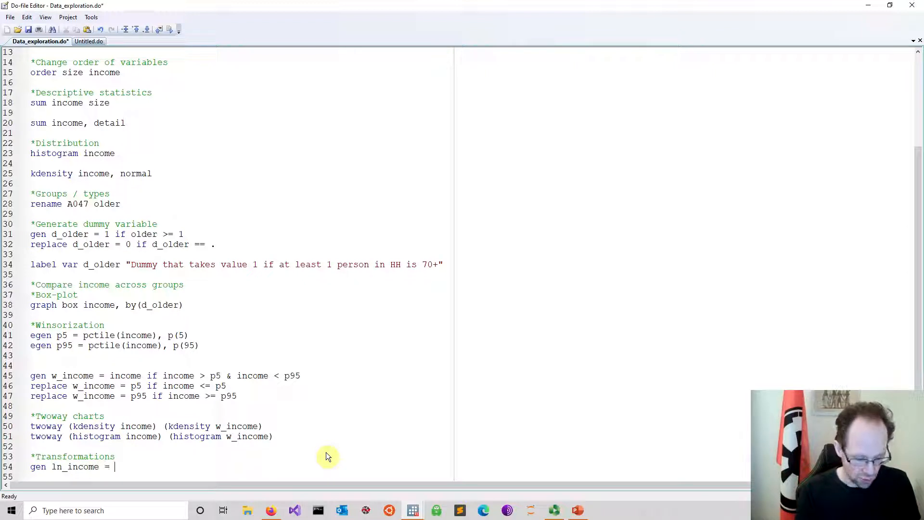
pyautogui.write('ln(')
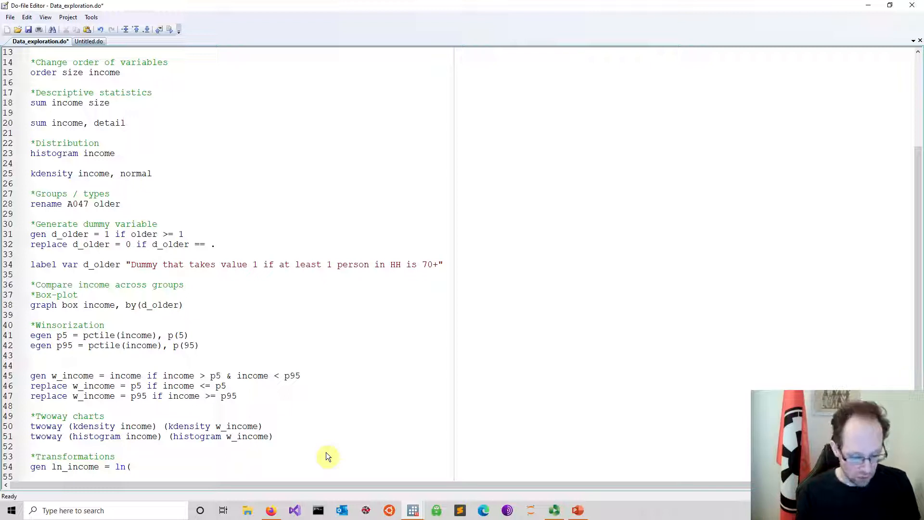
pyautogui.write('income)')
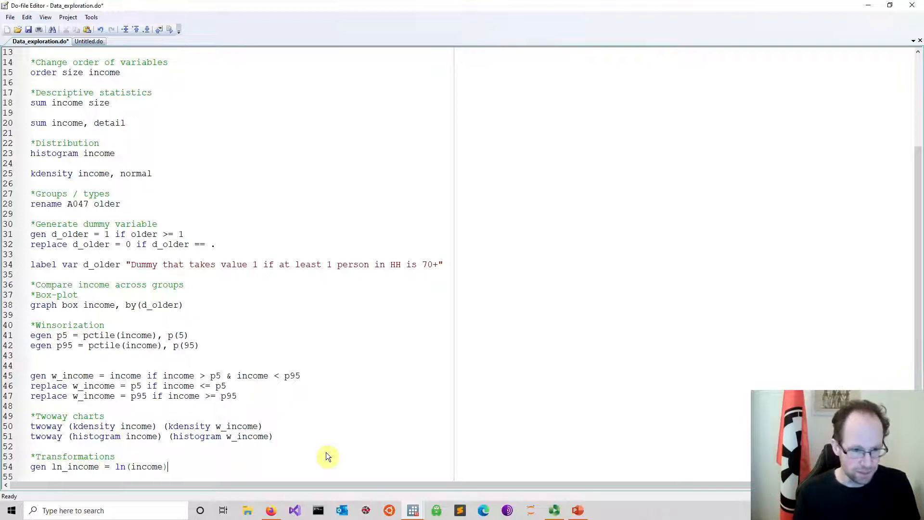
pyautogui.press('Return')
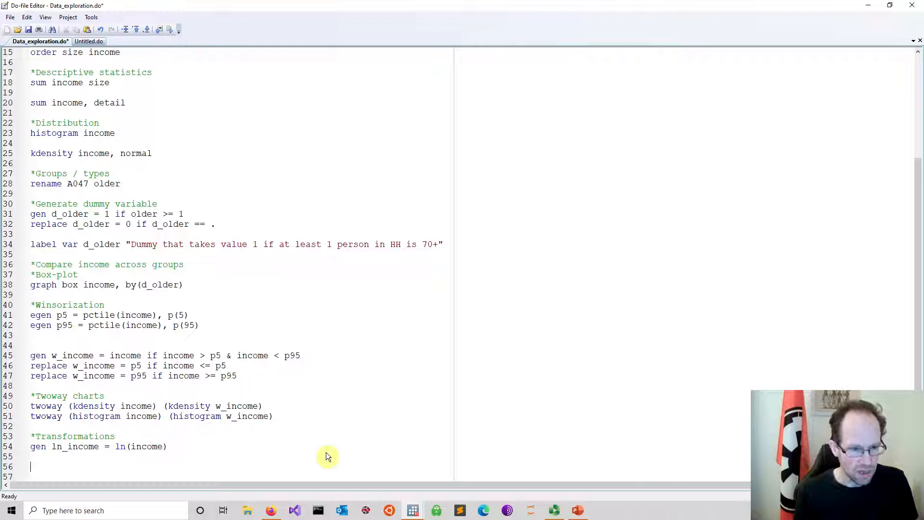
# Step: Write kdensity ln_income, normal on the line below the ln_income command
pyautogui.write('k')
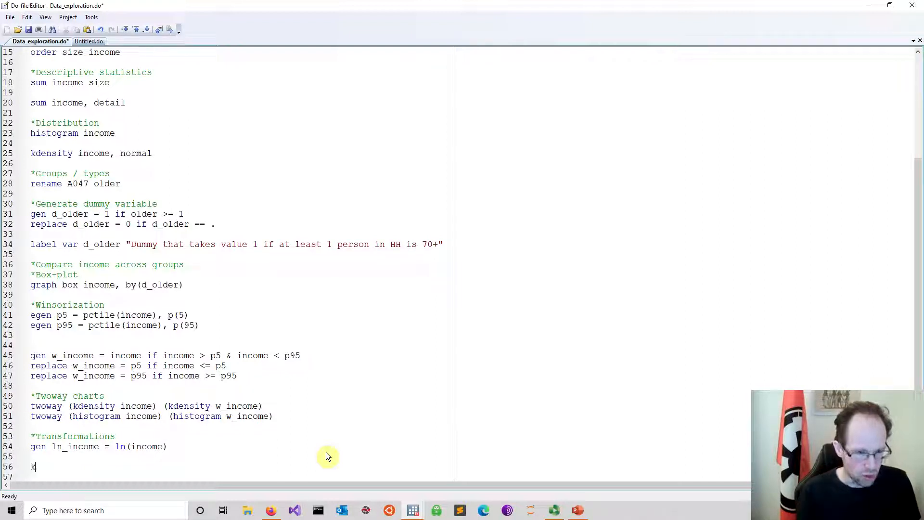
pyautogui.write('density')
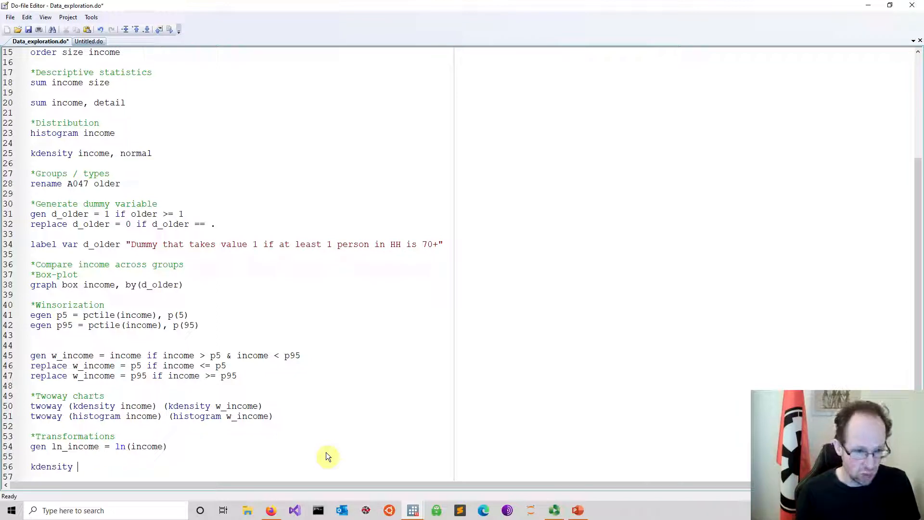
pyautogui.write('ln_i')
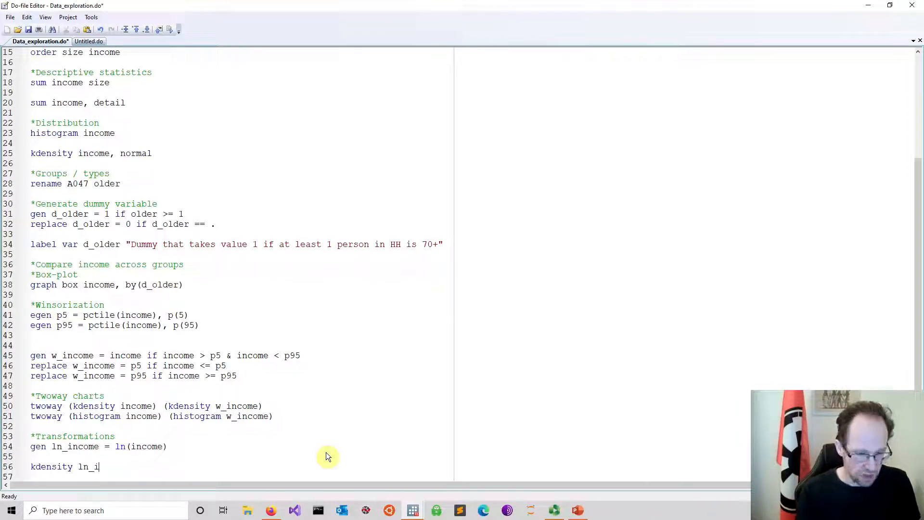
pyautogui.write('ncome,')
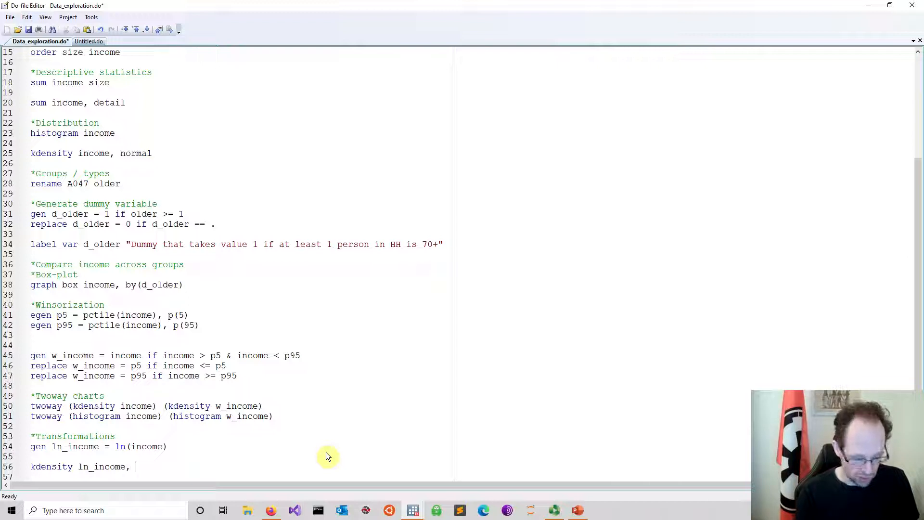
pyautogui.write('normal')
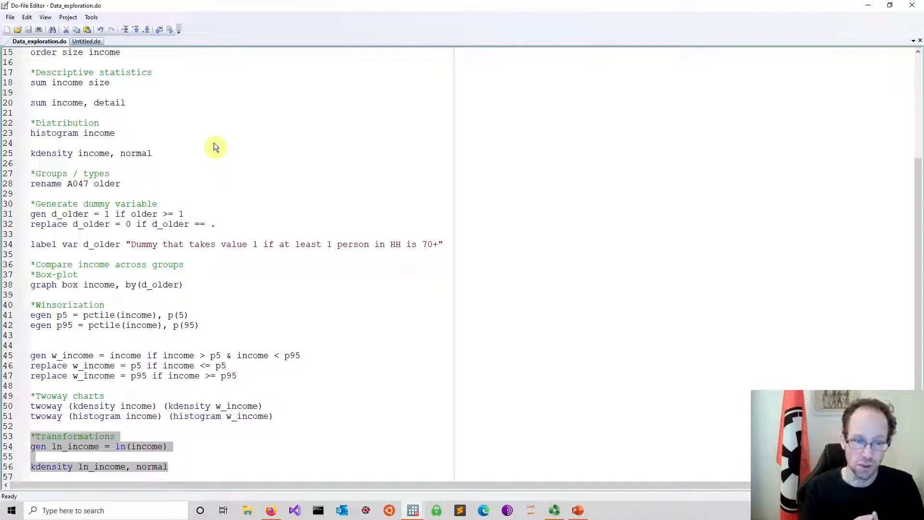
pyautogui.moveTo(222, 126)
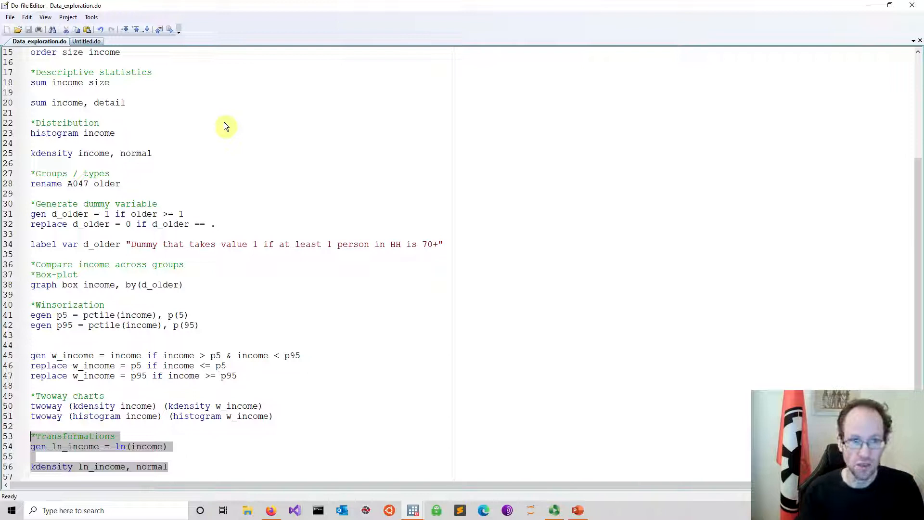
pyautogui.moveTo(171, 30)
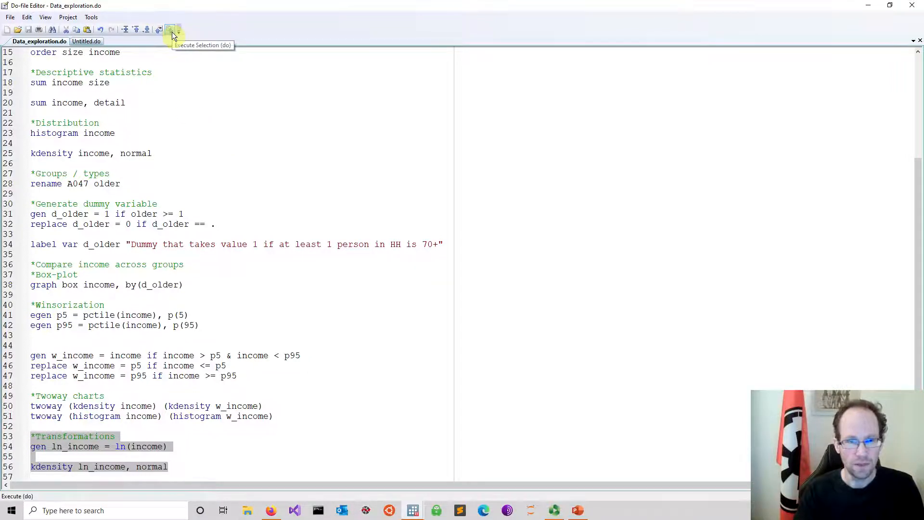
# Step: Execute the selected Transformations lines to produce the ln_income kernel density graph
pyautogui.click(171, 30)
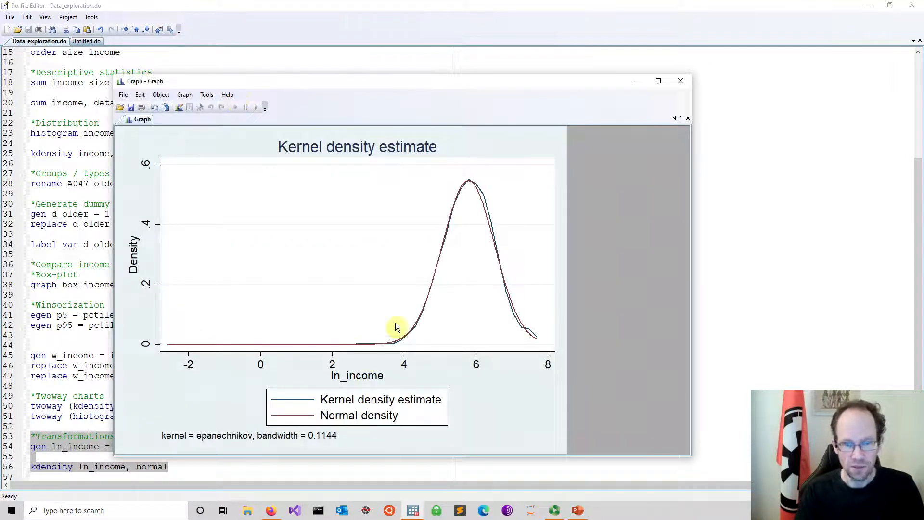
pyautogui.moveTo(487, 200)
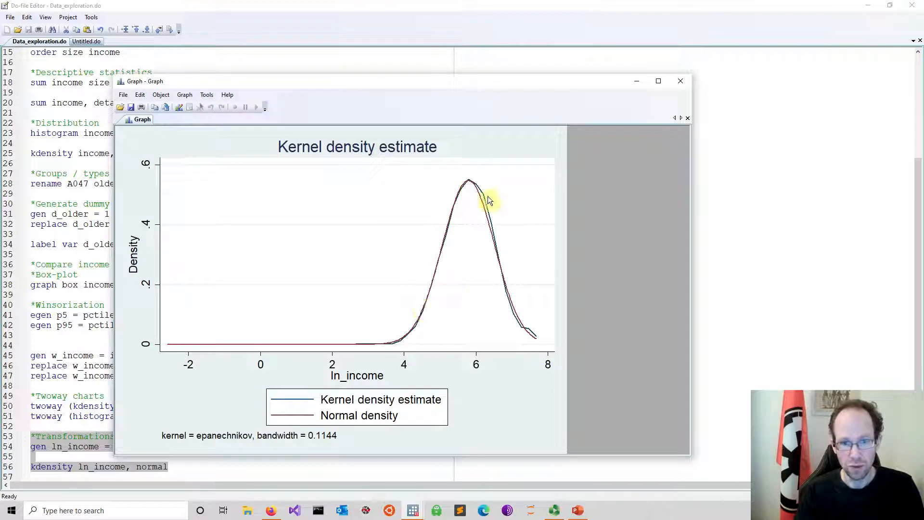
pyautogui.moveTo(530, 336)
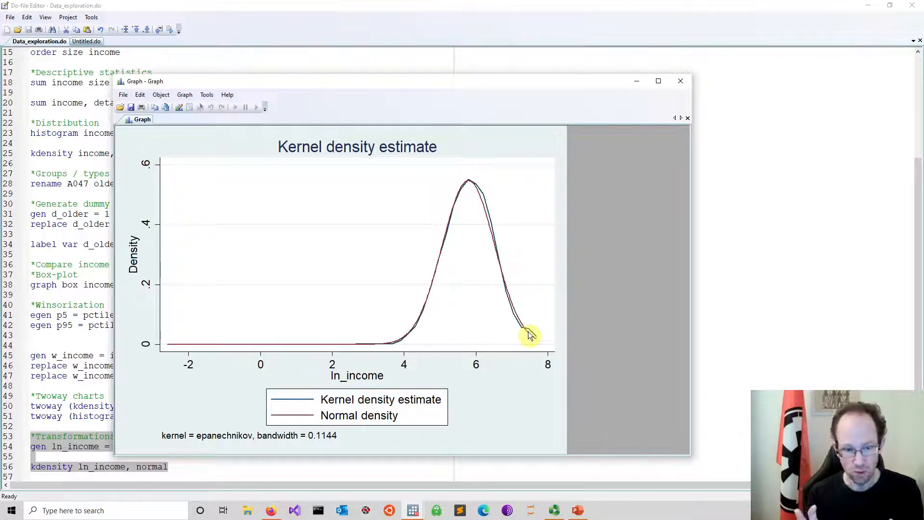
pyautogui.moveTo(472, 341)
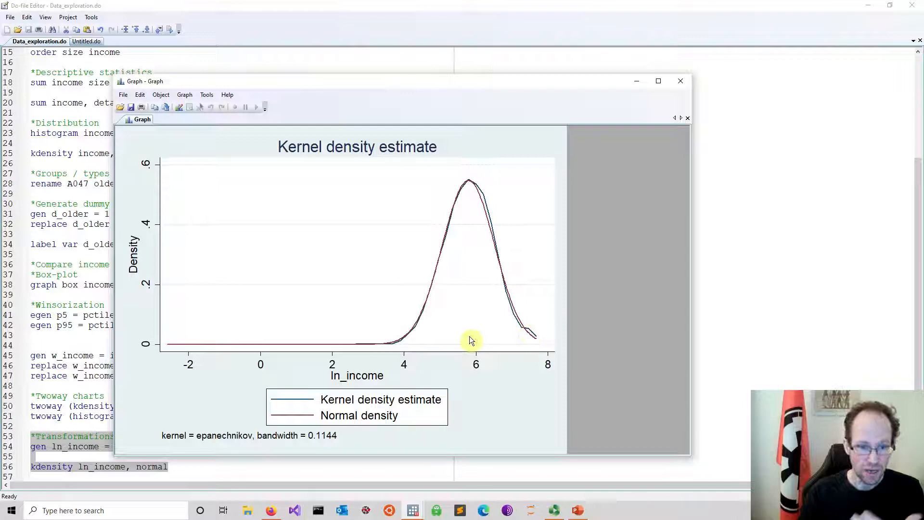
pyautogui.moveTo(270, 510)
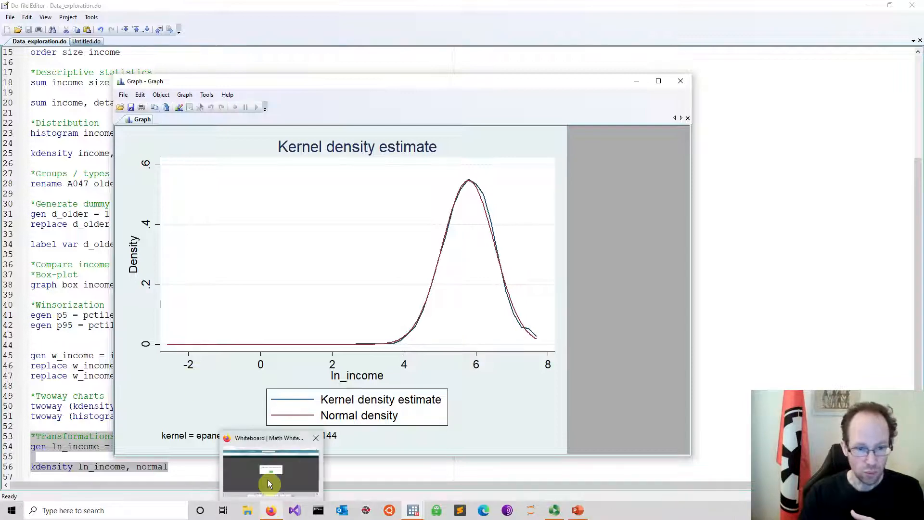
# Step: Switch from Stata to the Firefox Math Whiteboard tab via the taskbar
pyautogui.click(270, 475)
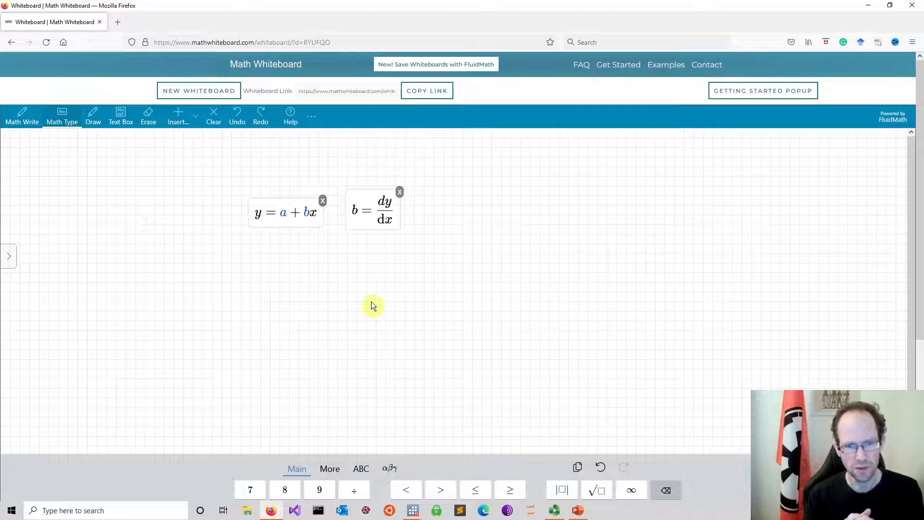
pyautogui.moveTo(305, 235)
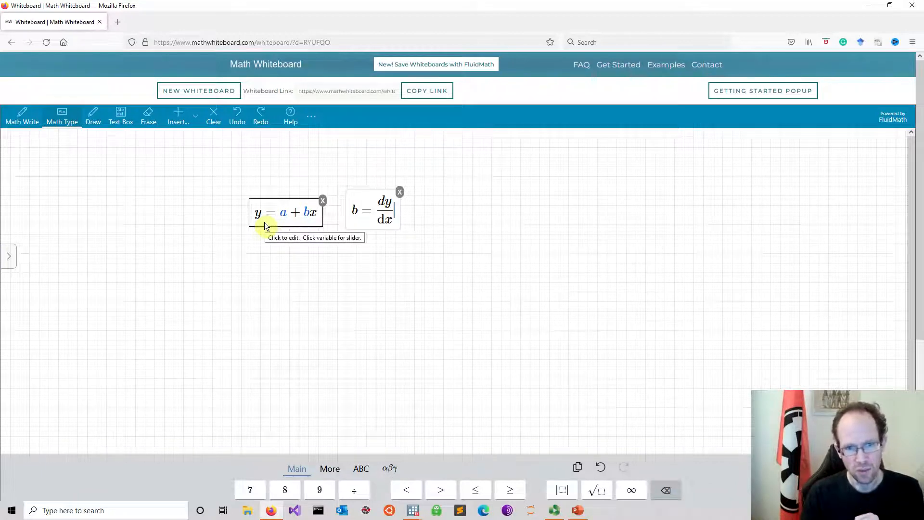
pyautogui.moveTo(239, 218)
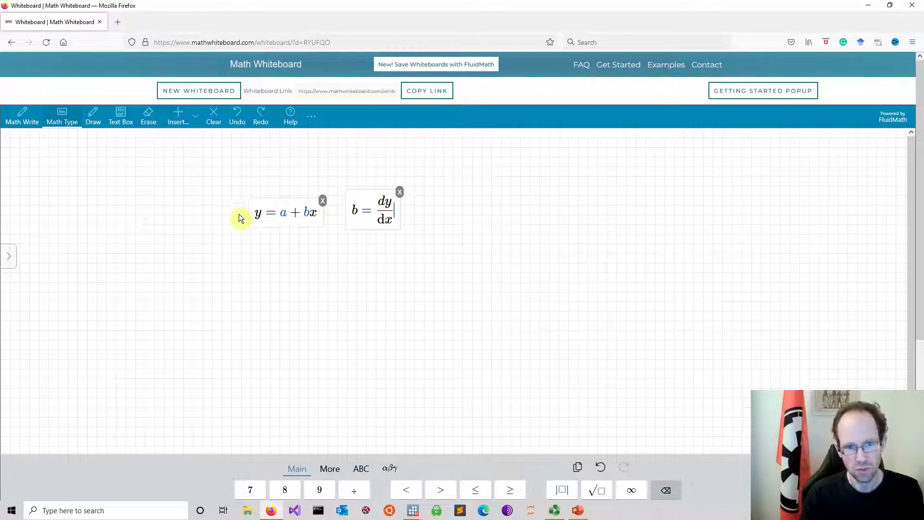
pyautogui.moveTo(292, 225)
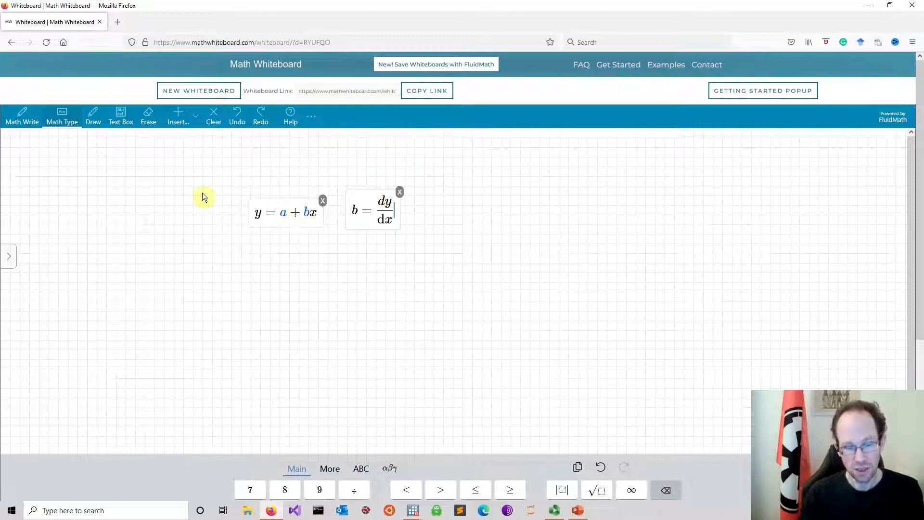
pyautogui.moveTo(284, 268)
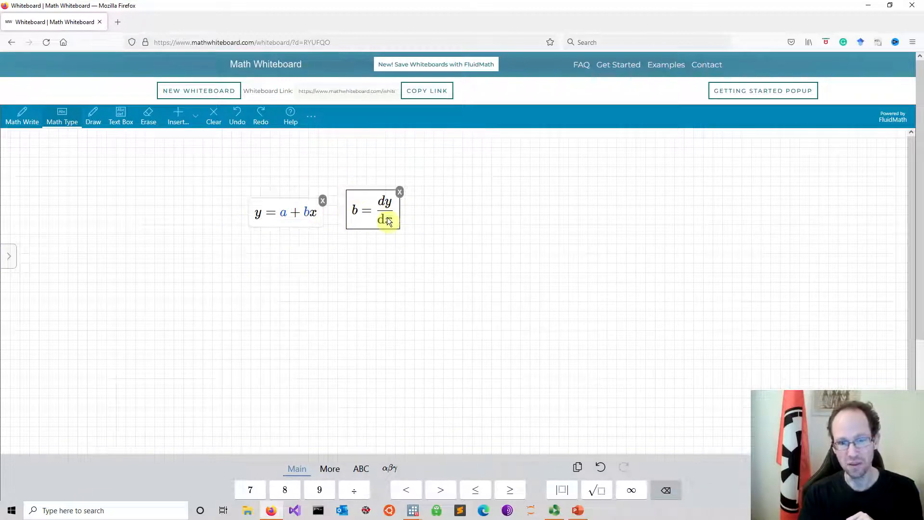
pyautogui.moveTo(385, 220)
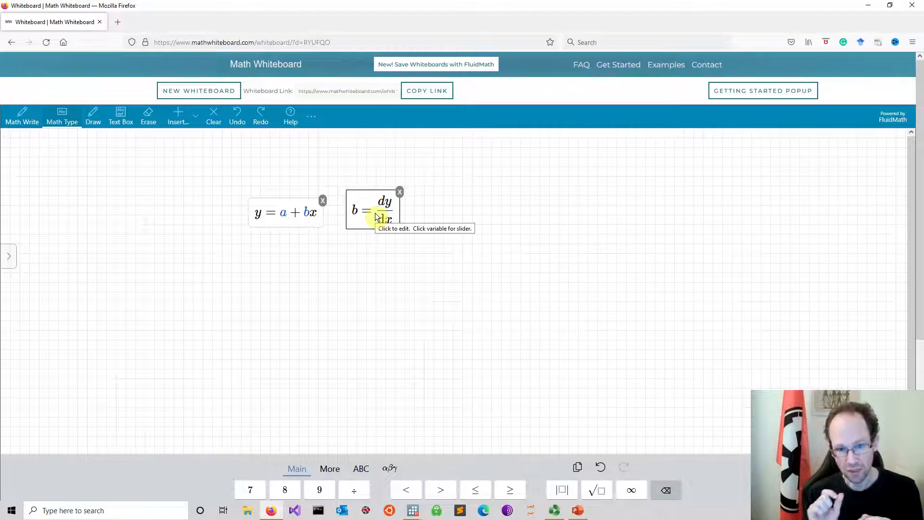
pyautogui.moveTo(484, 273)
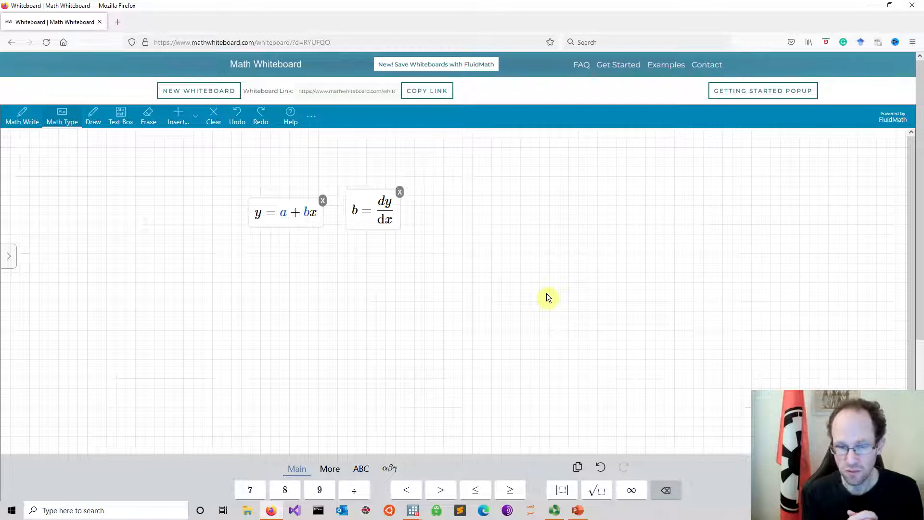
pyautogui.click(371, 211)
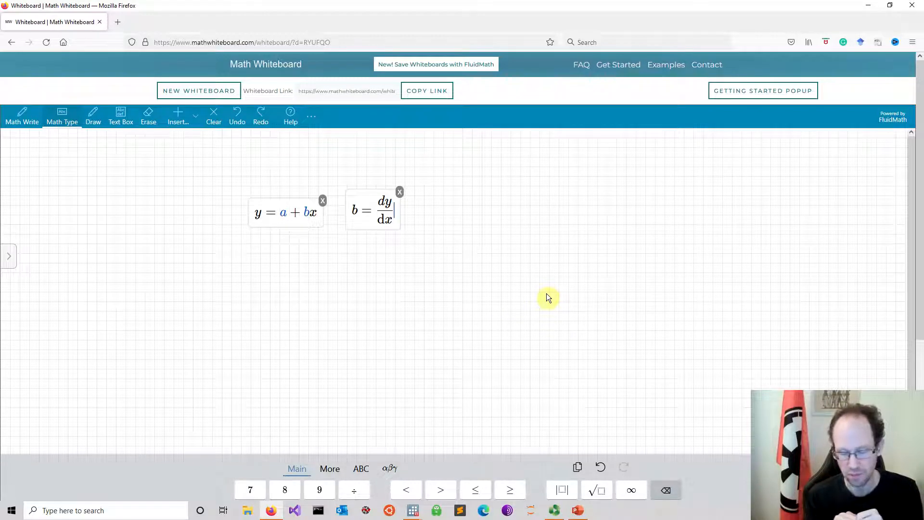
# Step: Start a new equation box on the canvas and enter b = d(ln y)/dx
pyautogui.click(283, 212)
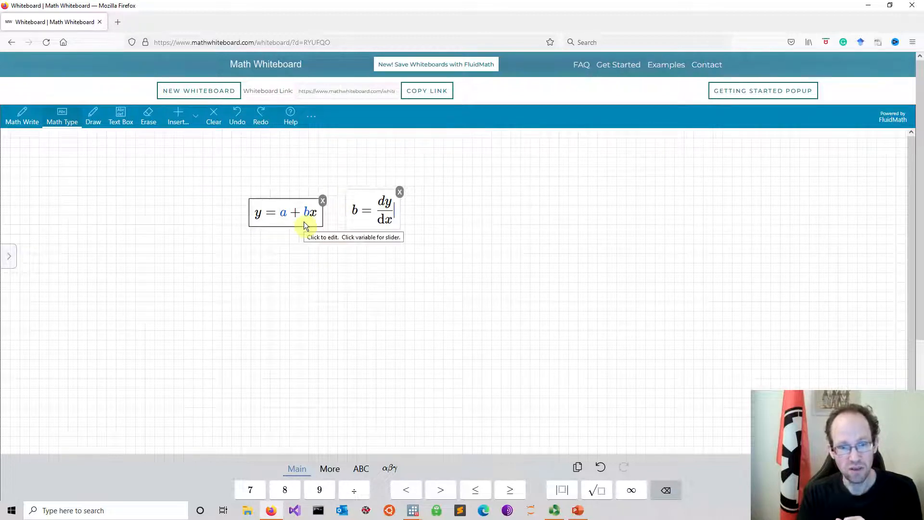
pyautogui.moveTo(356, 223)
pyautogui.write('b =')
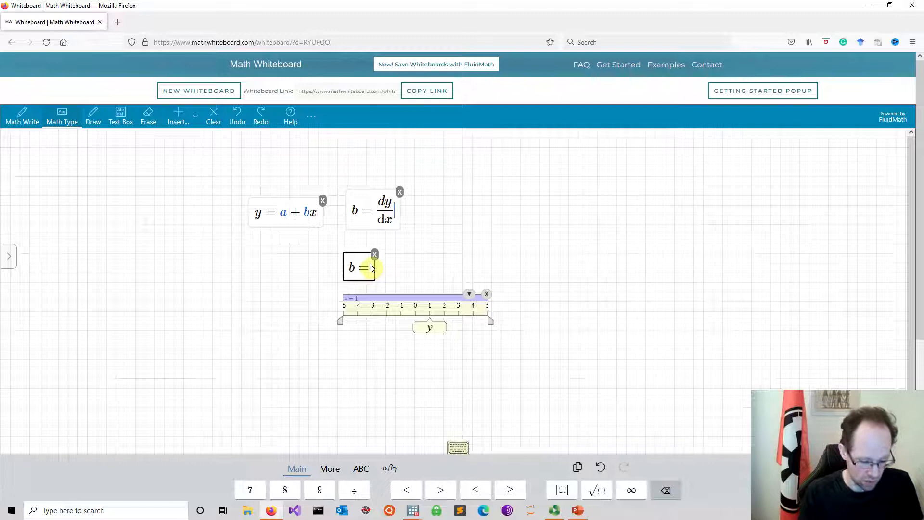
pyautogui.write('y')
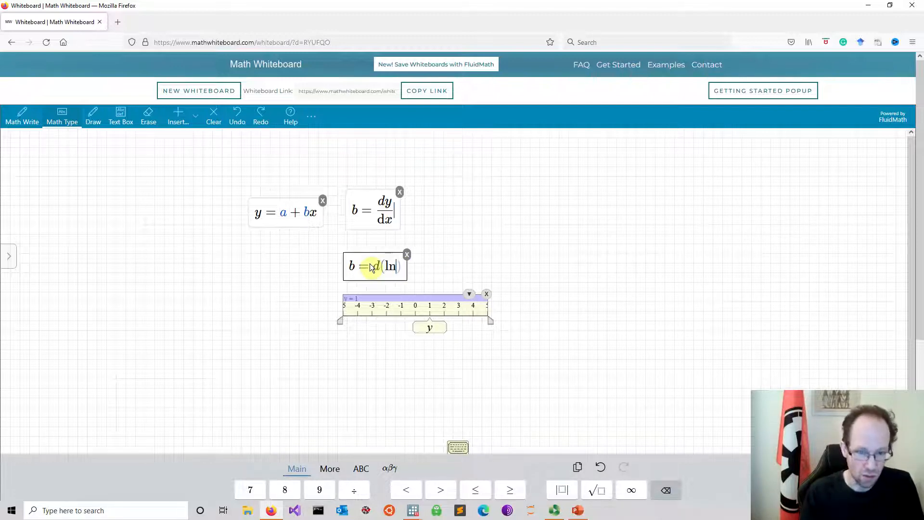
pyautogui.write('y')
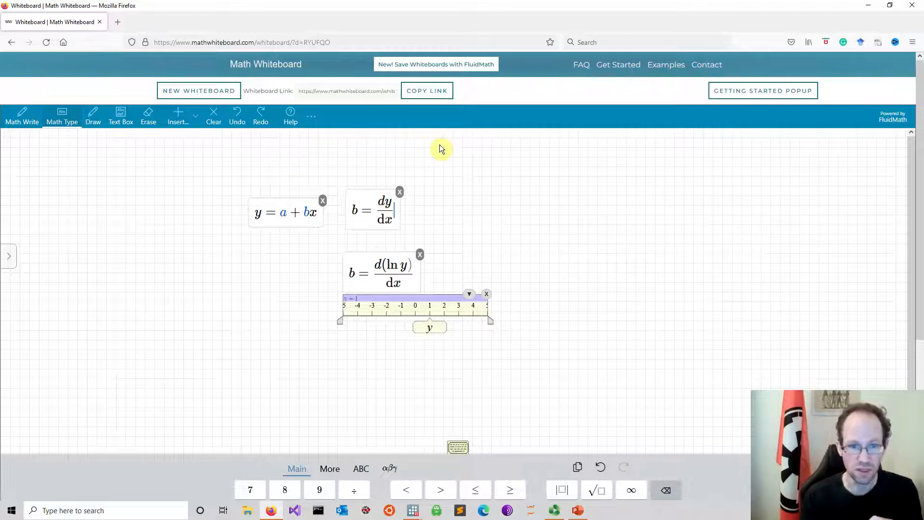
pyautogui.moveTo(367, 223)
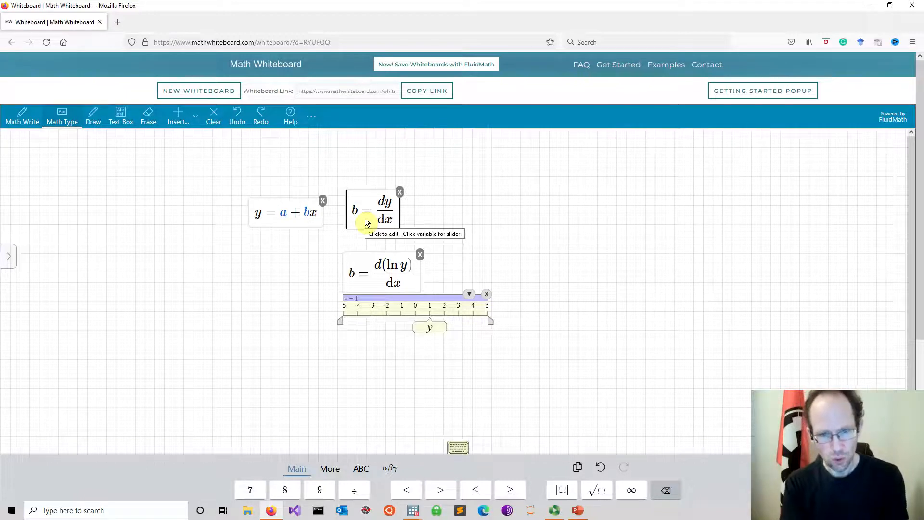
pyautogui.click(387, 212)
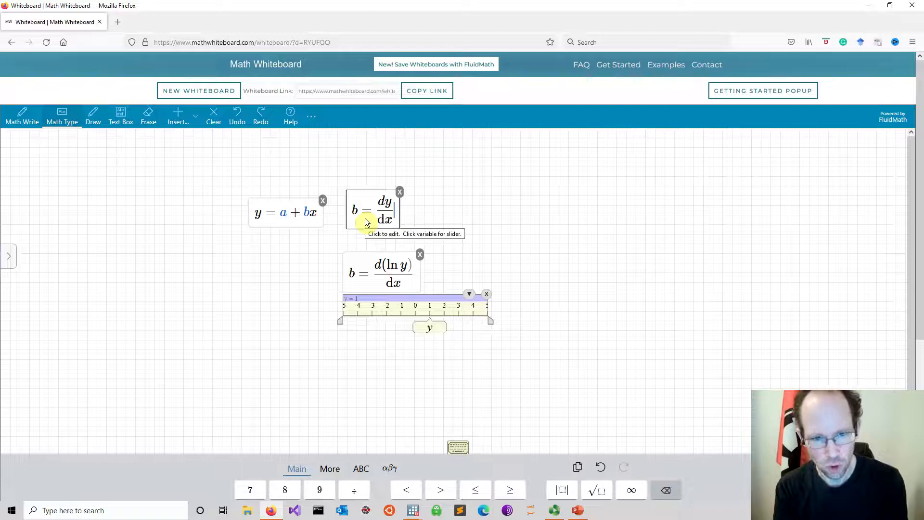